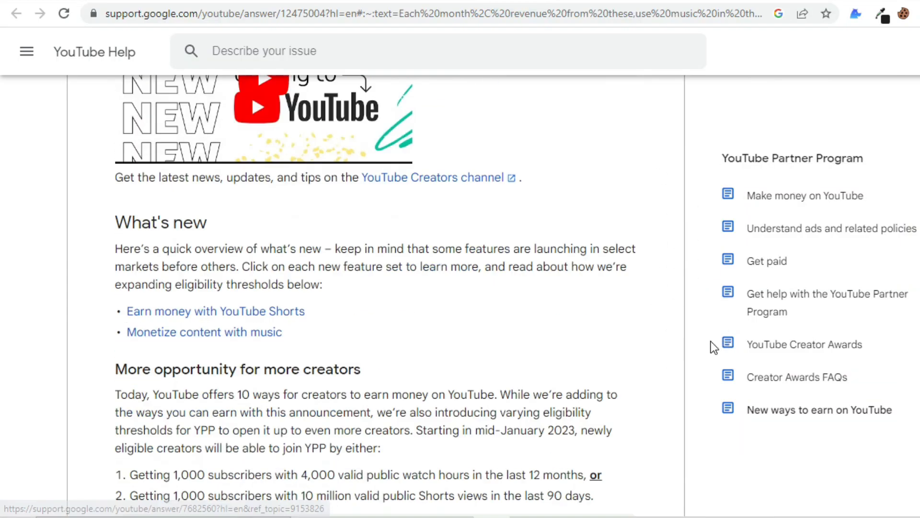
# Wait for the Flip, Speed And Music job to finish, then continue past the summary
pyautogui.scroll(-3)
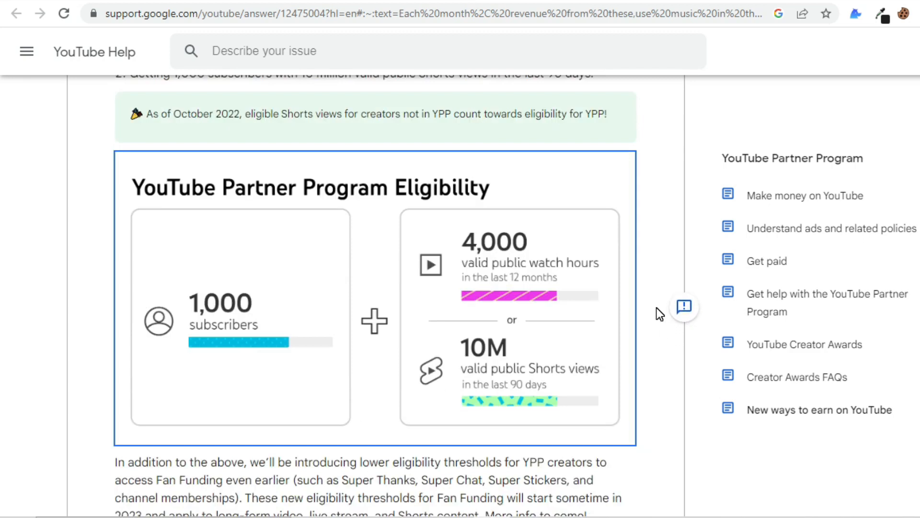
pyautogui.moveTo(655, 318)
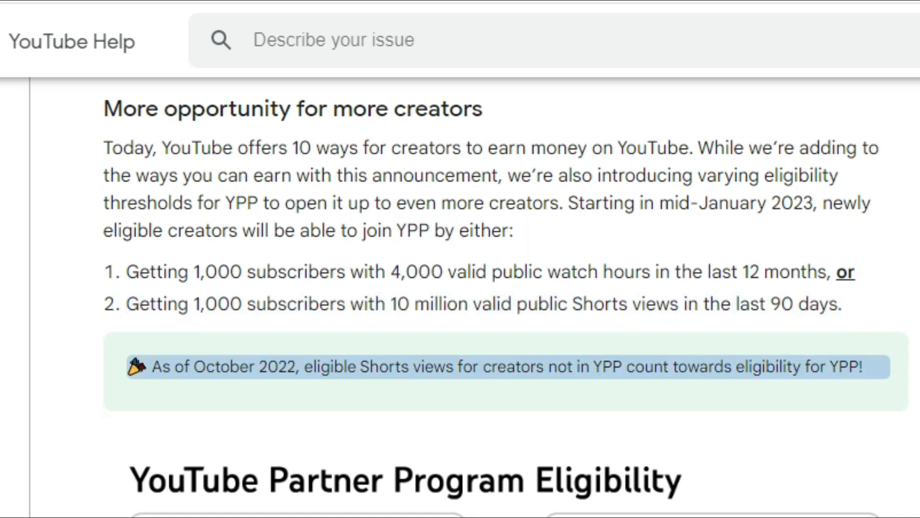
pyautogui.scroll(-3)
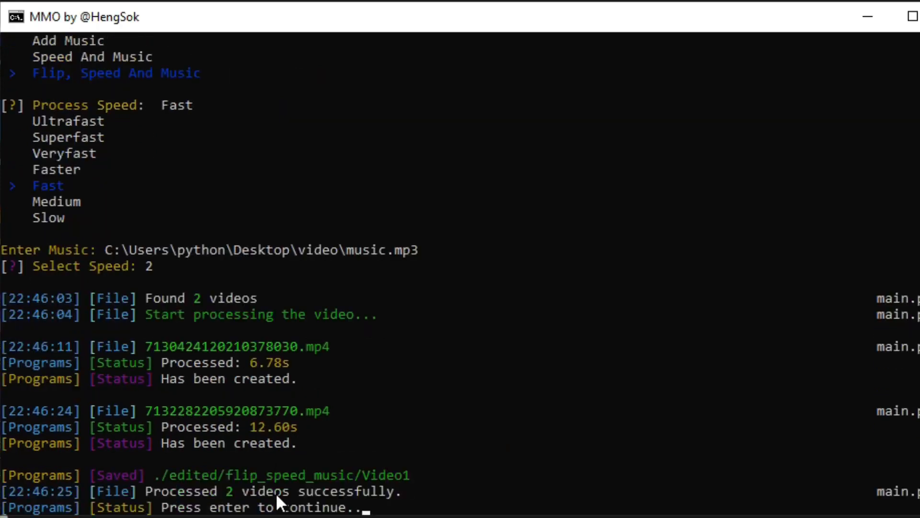
pyautogui.press('enter')
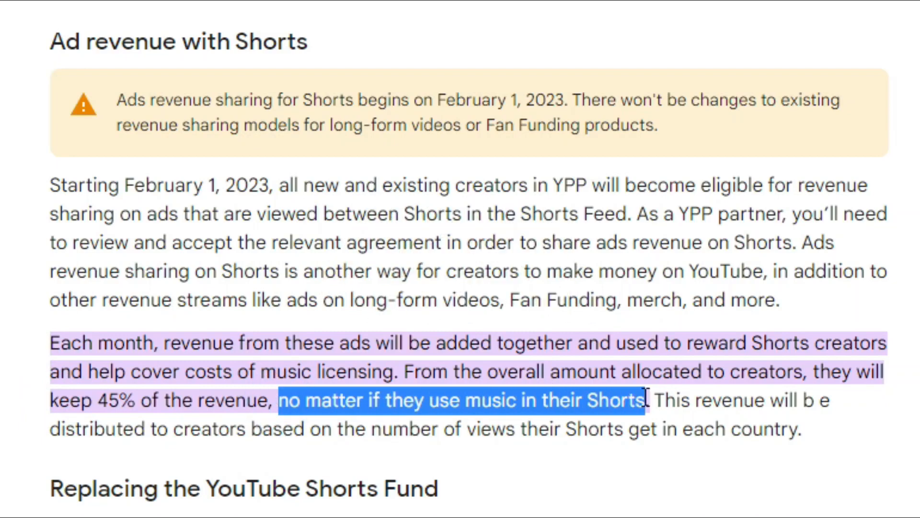
pyautogui.click(801, 429)
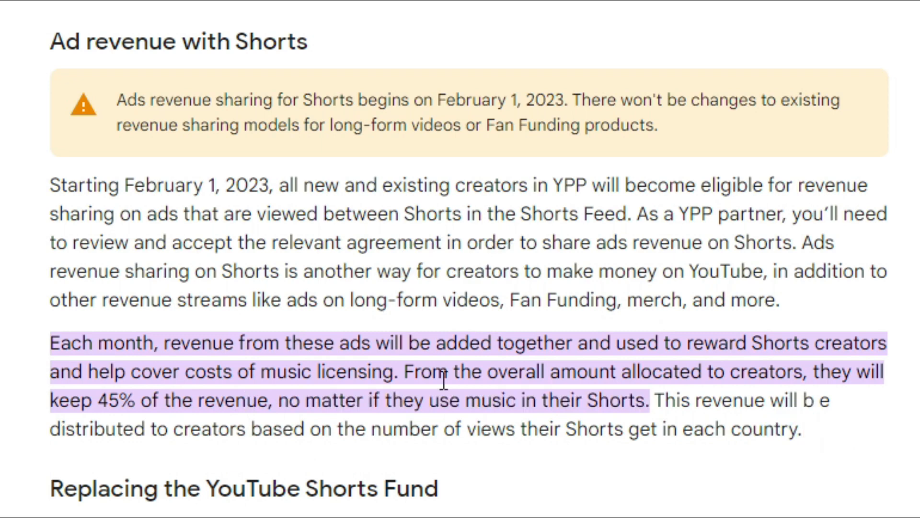
pyautogui.moveTo(446, 382); pyautogui.dragTo(816, 429)
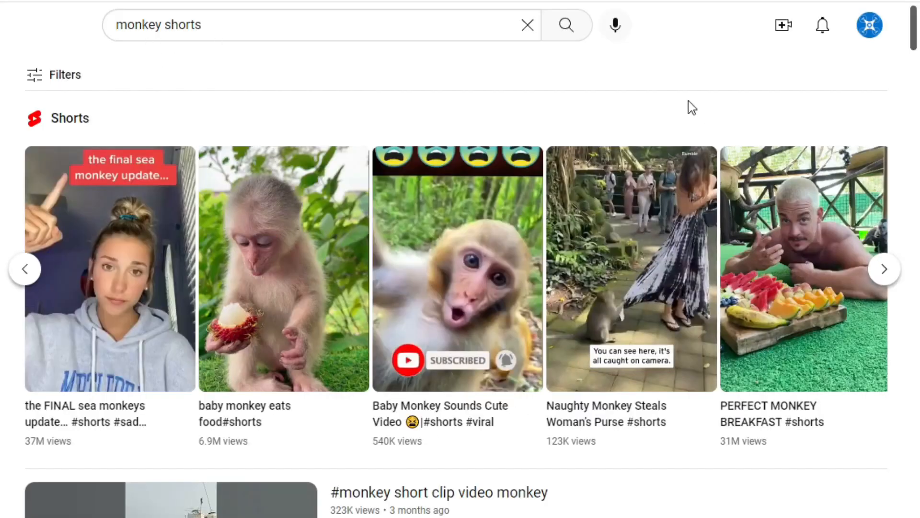
pyautogui.scroll(-3)
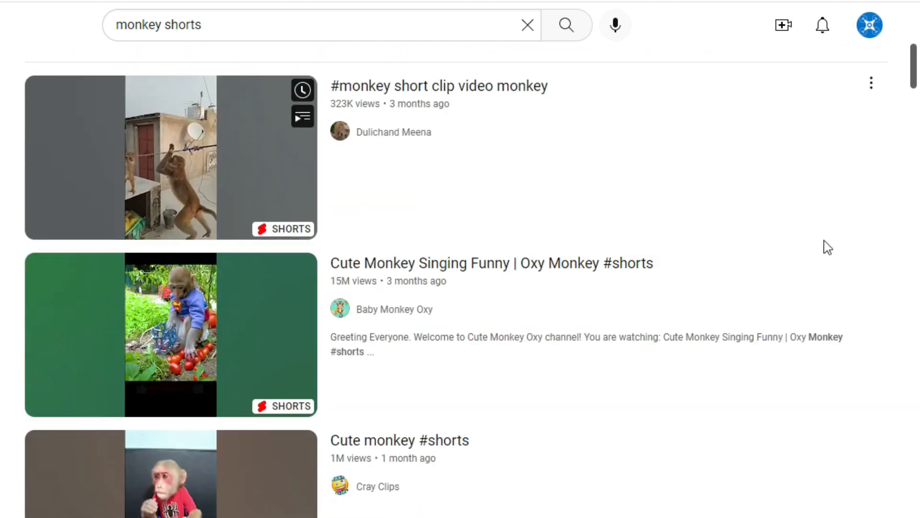
pyautogui.scroll(-3)
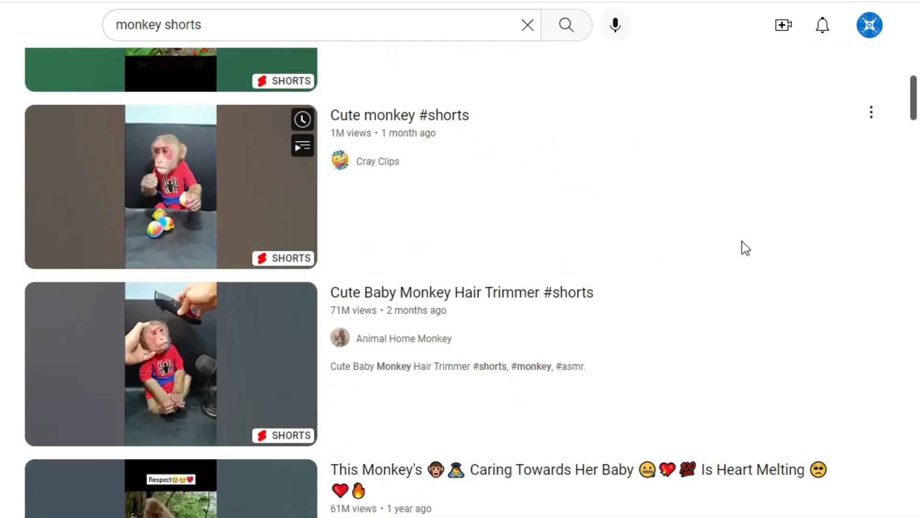
pyautogui.scroll(-3)
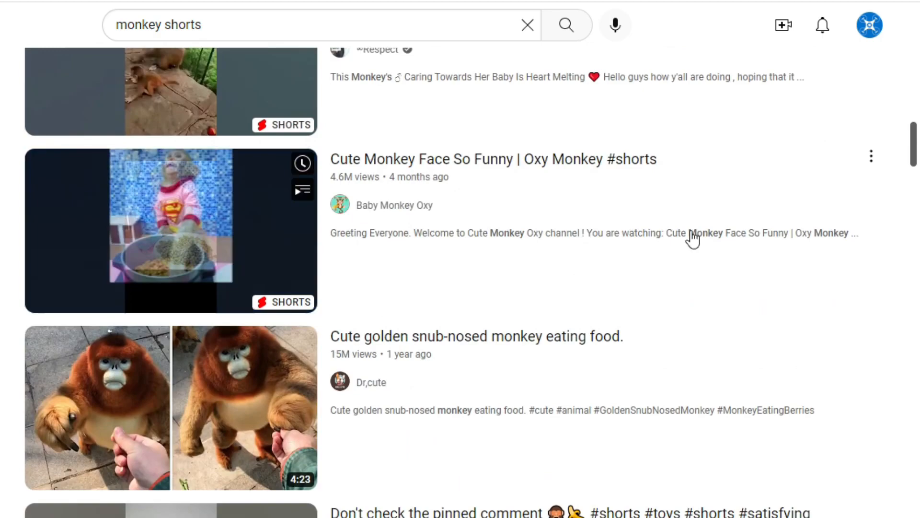
pyautogui.scroll(-3)
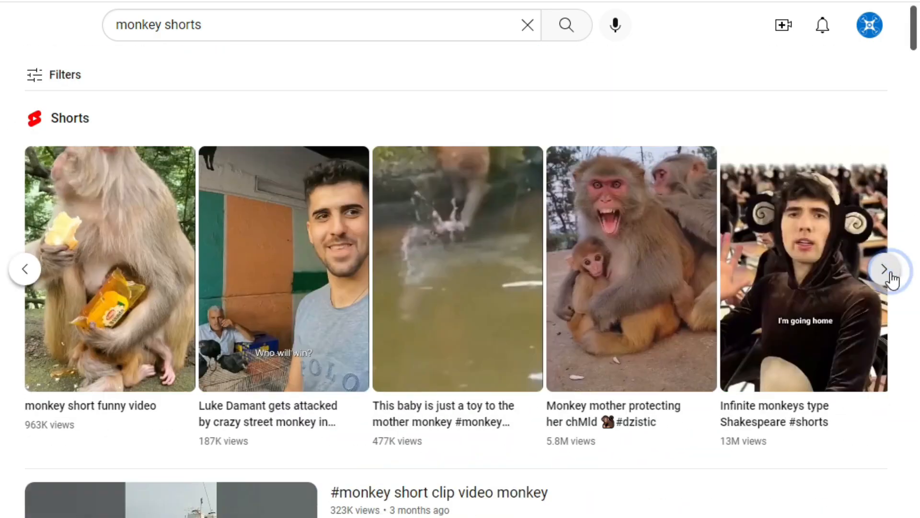
pyautogui.click(892, 269)
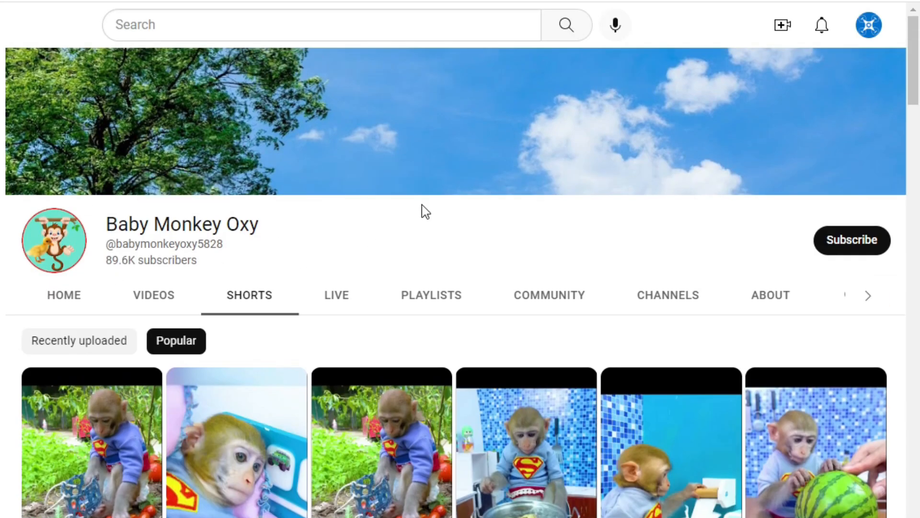
pyautogui.scroll(-3)
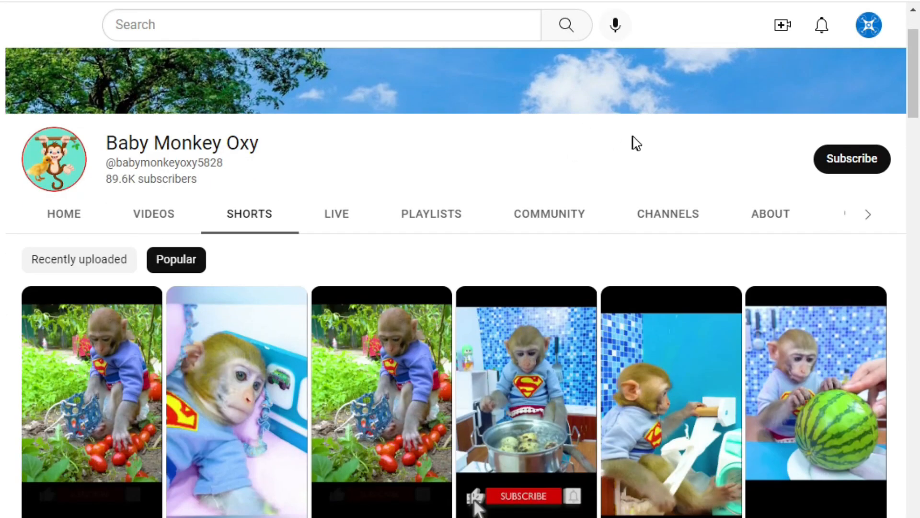
pyautogui.scroll(-3)
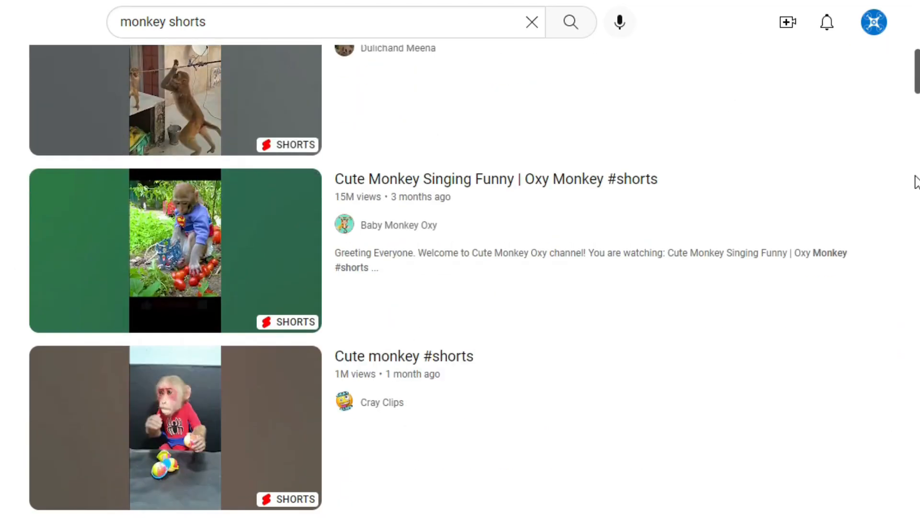
pyautogui.scroll(-3)
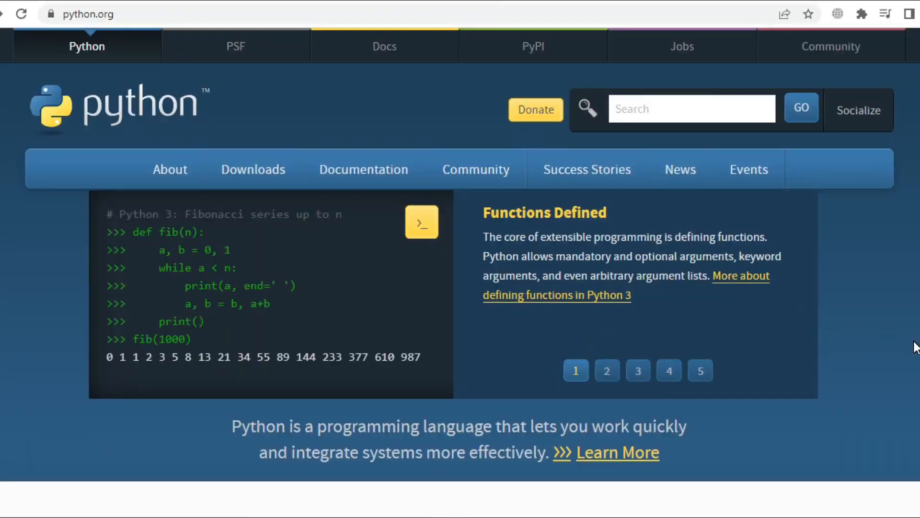
# Go to python.org's Windows downloads page from the Downloads menu
pyautogui.scroll(-3)
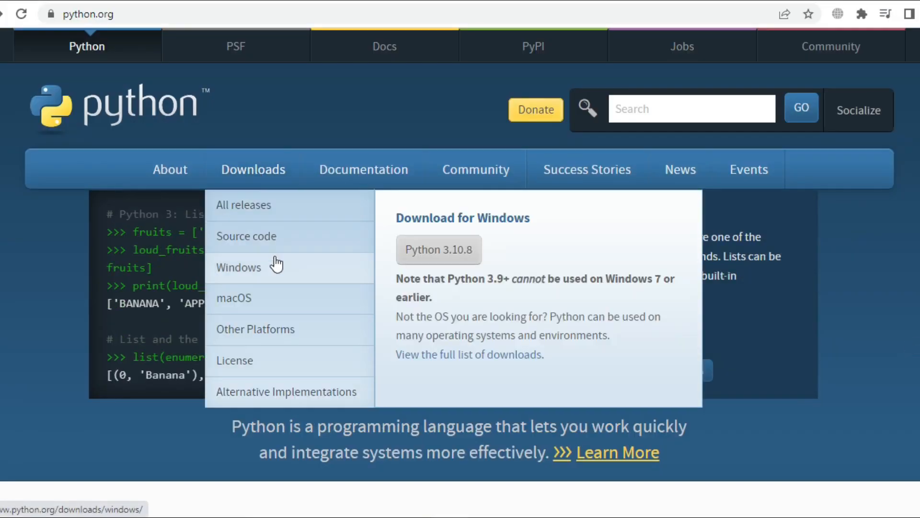
pyautogui.click(439, 249)
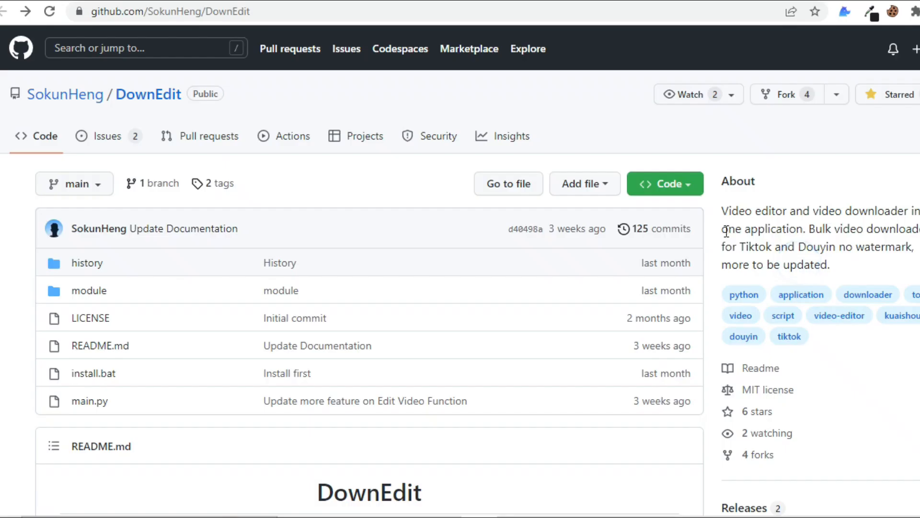
# Download the DownEdit repository via Code > Download ZIP and open the archive
pyautogui.scroll(-3)
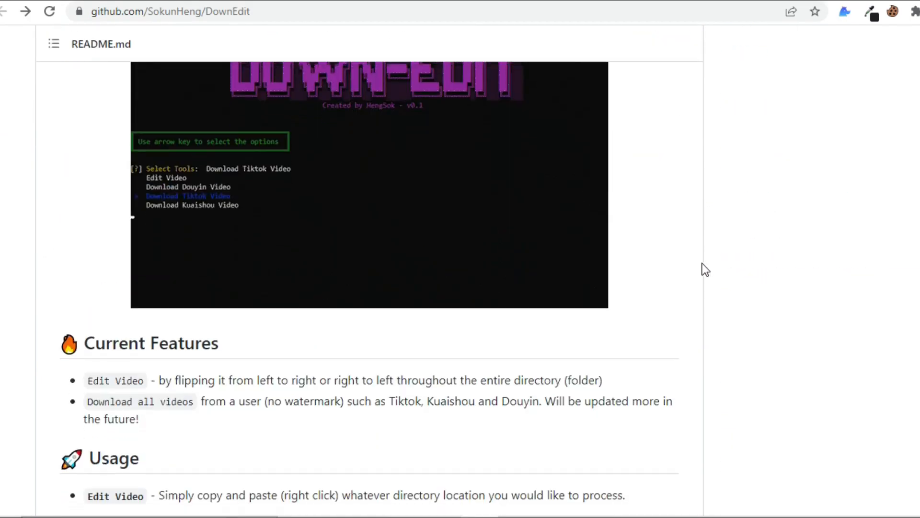
pyautogui.scroll(-3)
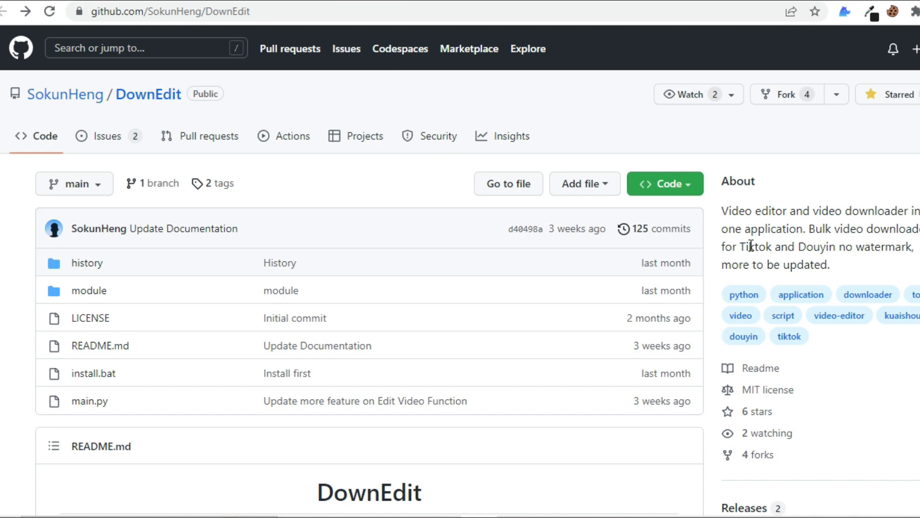
pyautogui.click(665, 184)
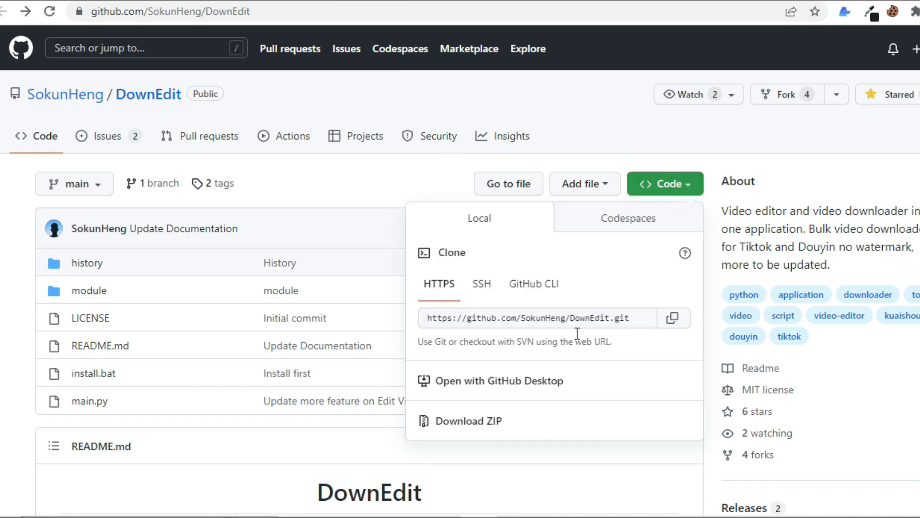
pyautogui.click(470, 421)
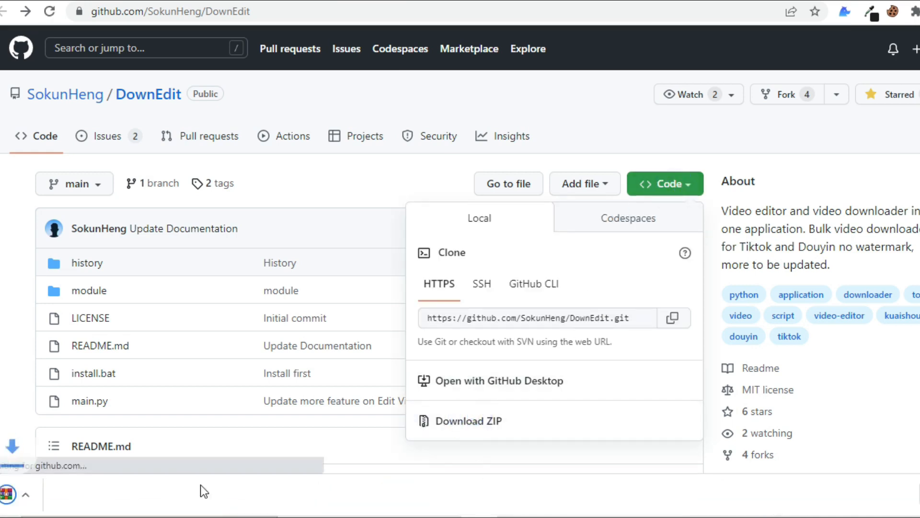
pyautogui.click(476, 421)
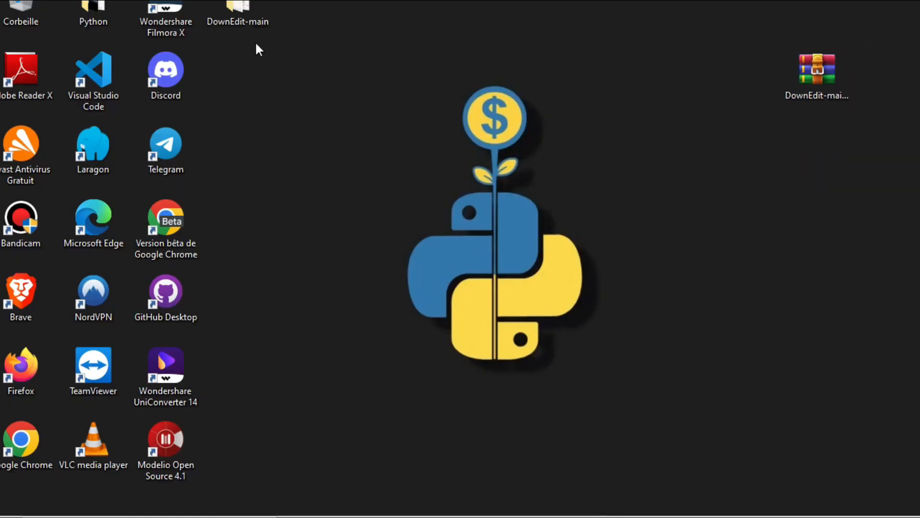
# Run install.bat in DownEdit-main to pip install the requirements, including colorama
pyautogui.doubleClick(238, 12)
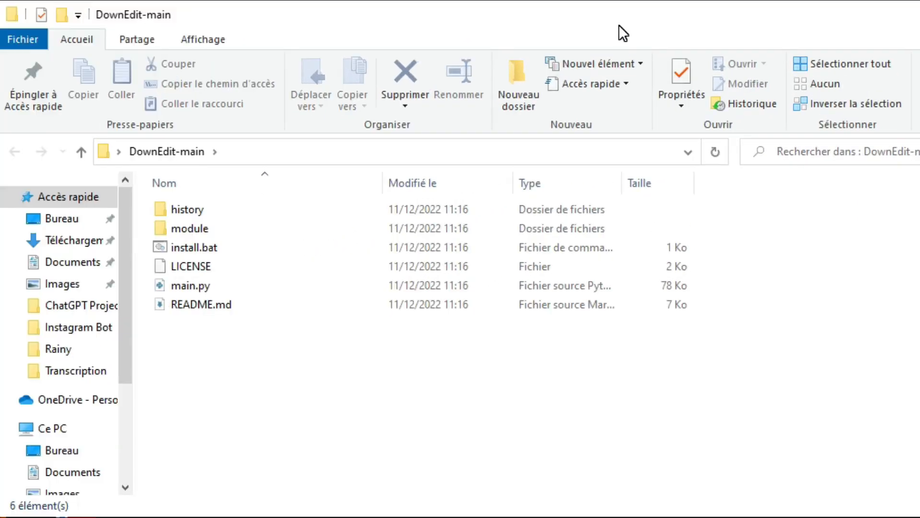
pyautogui.moveTo(280, 469)
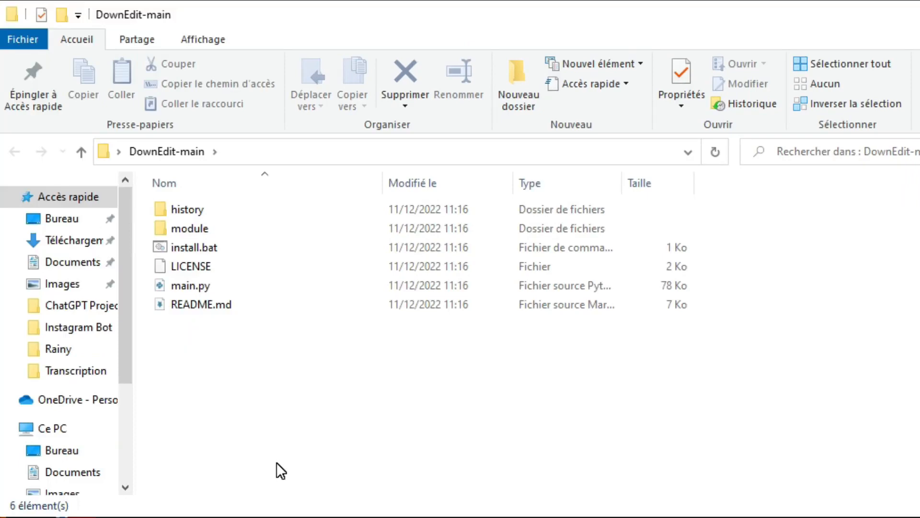
pyautogui.moveTo(259, 247)
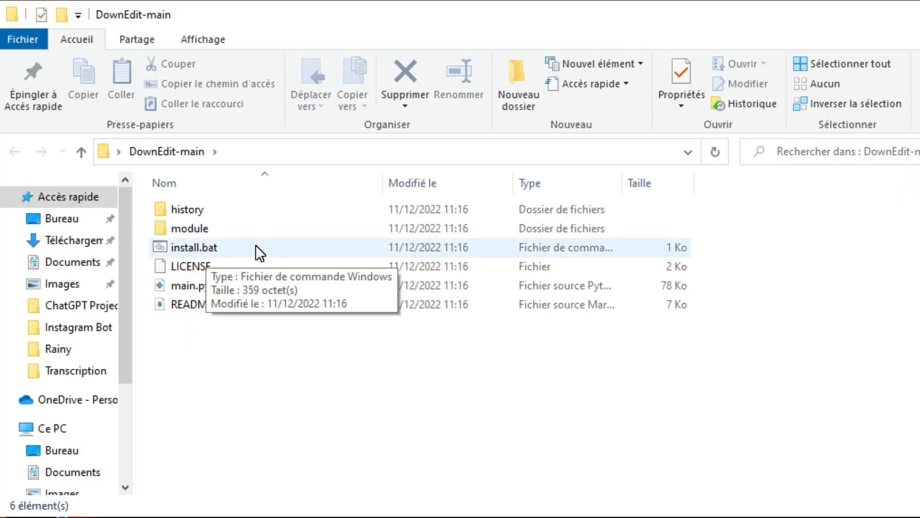
pyautogui.doubleClick(195, 248)
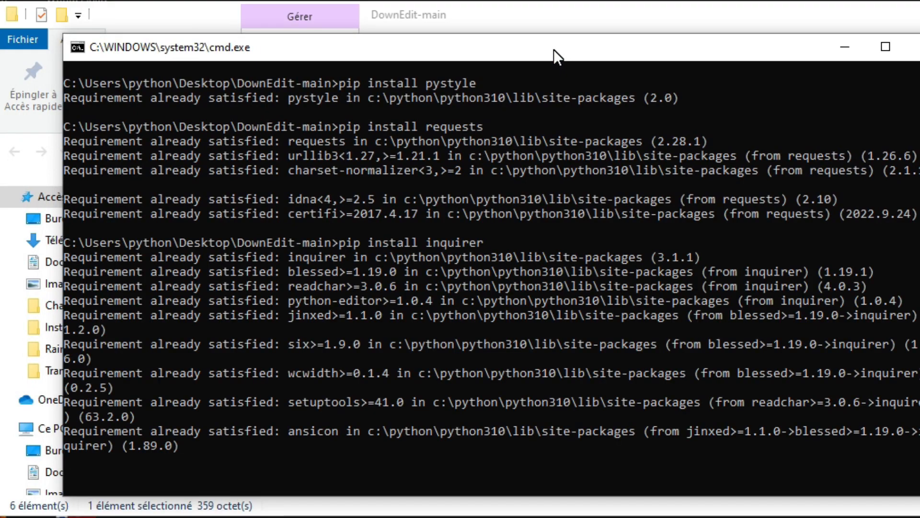
pyautogui.write('pip install colorama')
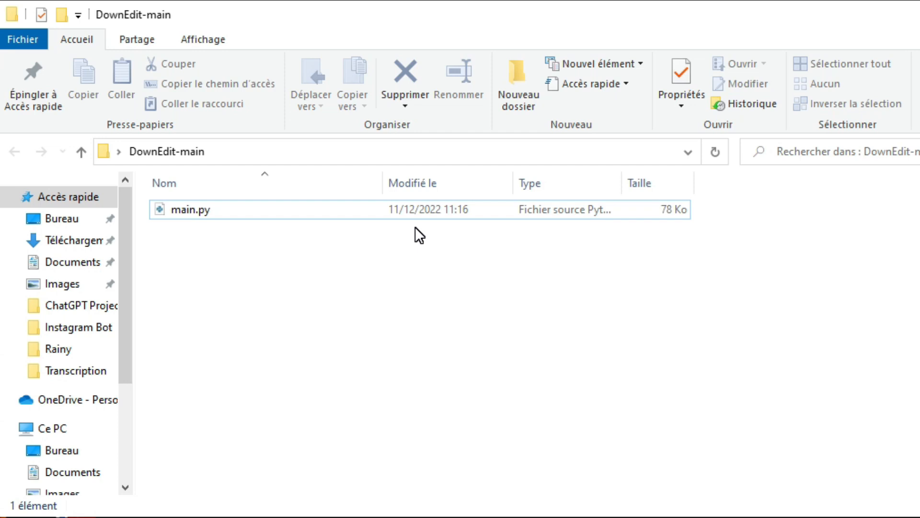
pyautogui.moveTo(364, 220)
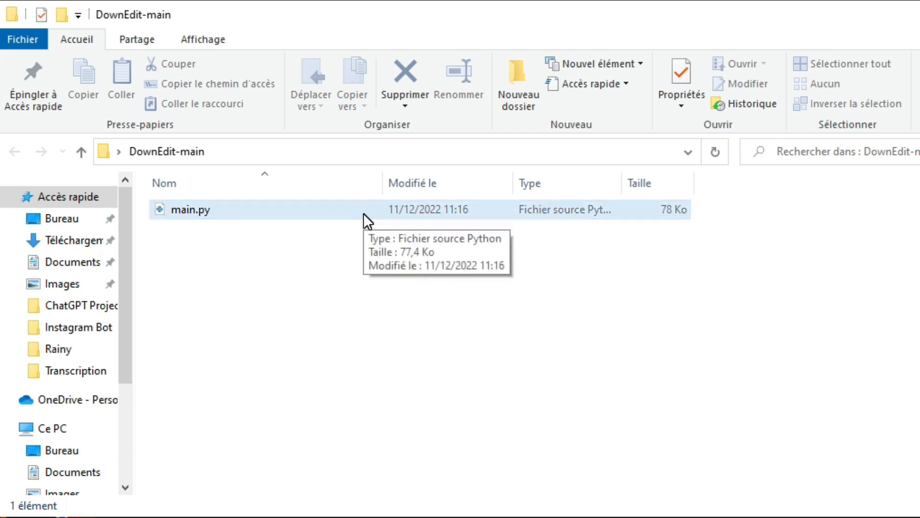
# Open cmd from the DownEdit-main address bar and run main.py
pyautogui.click(393, 152)
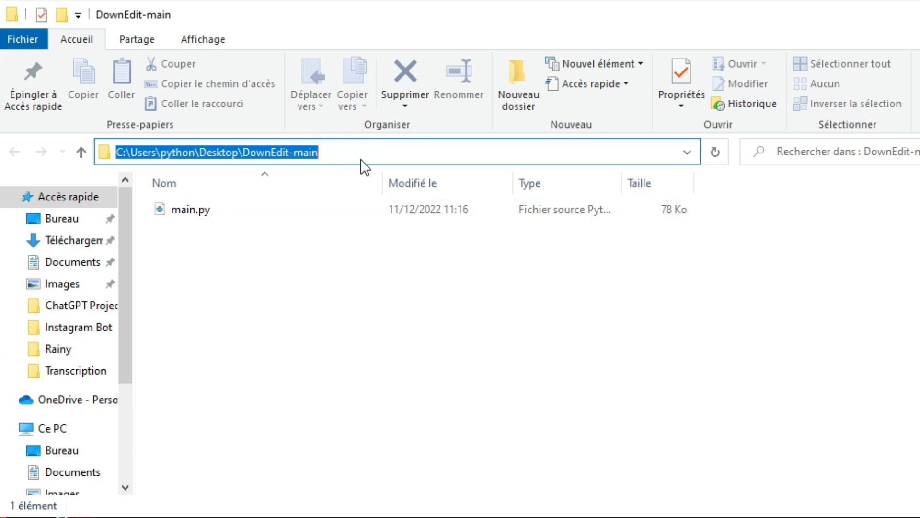
pyautogui.write('cmd')
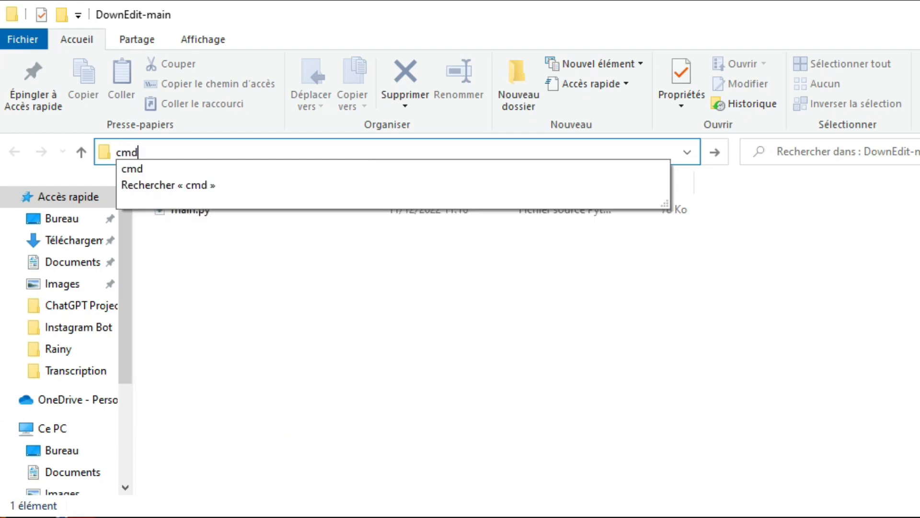
pyautogui.press('Enter')
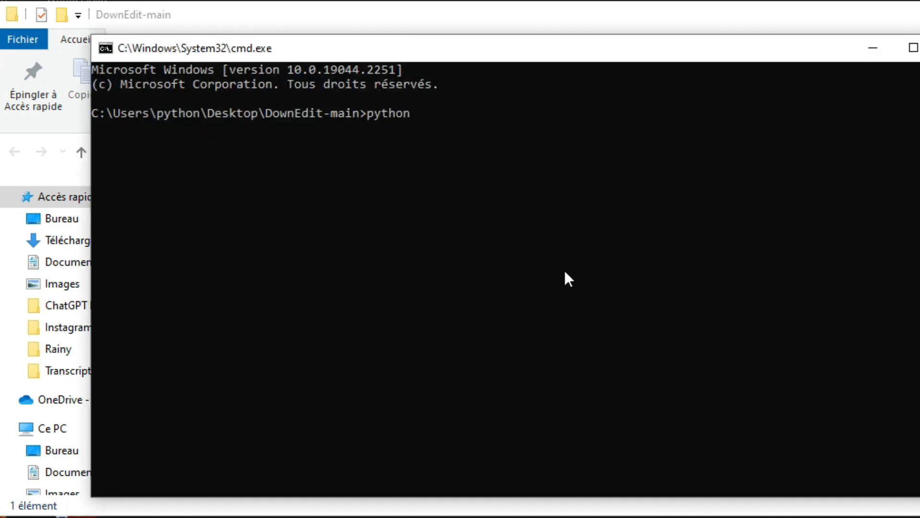
pyautogui.write('main.py')
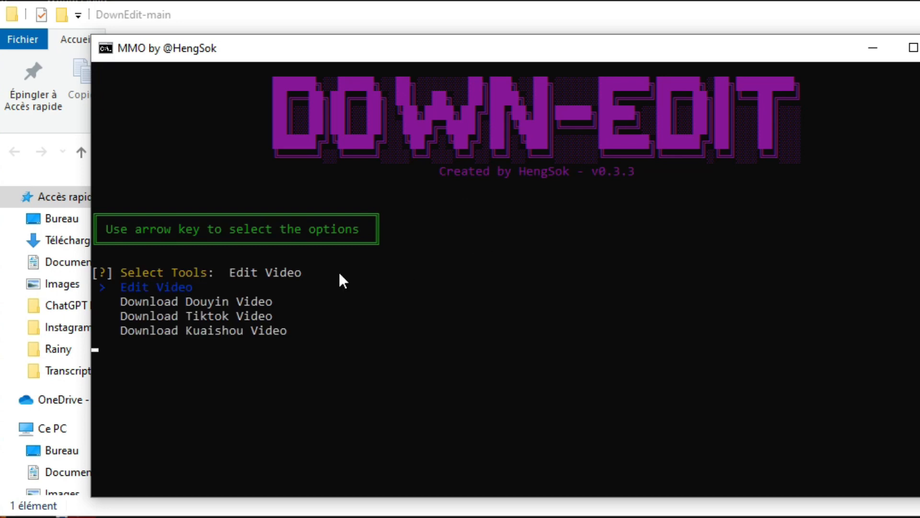
pyautogui.moveTo(358, 246)
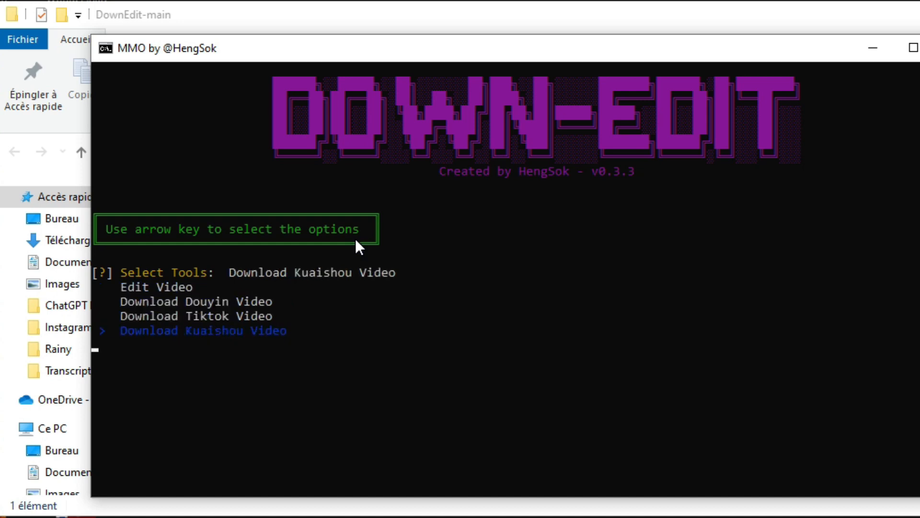
# Arrow through the Select Tools list from Edit Video to Download Tiktok Video
pyautogui.press('up')
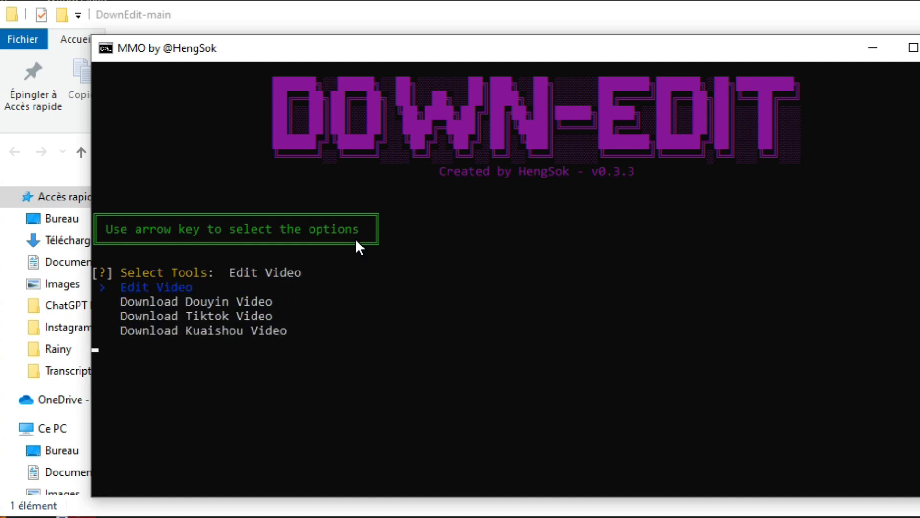
pyautogui.press('down')
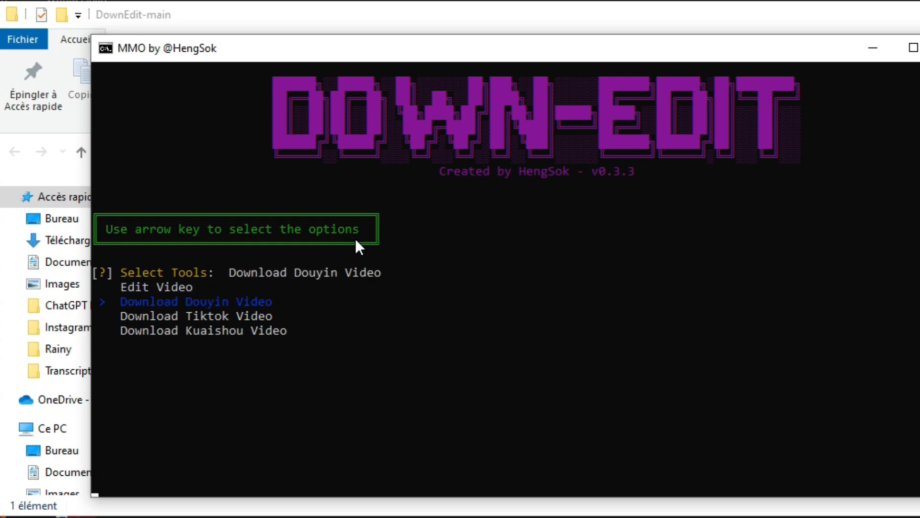
pyautogui.press('down')
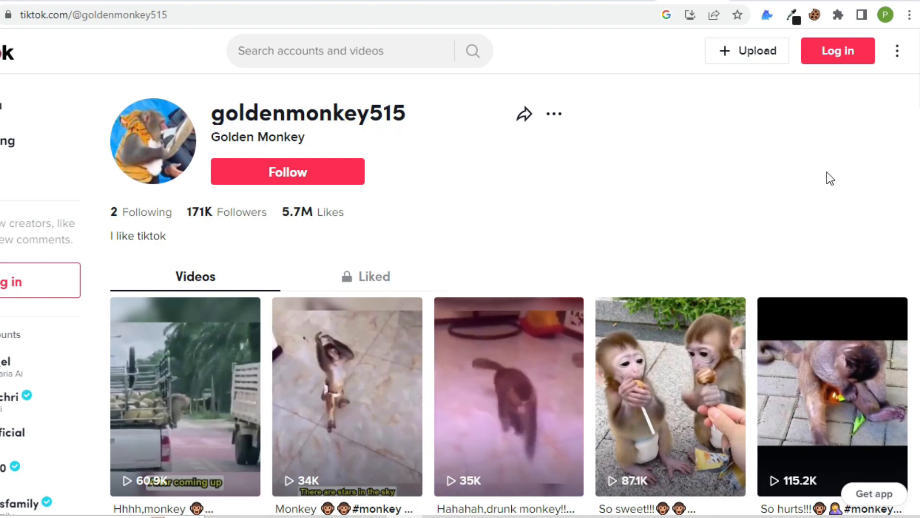
# Scroll through goldenmonkey515's monkey video grid on TikTok
pyautogui.scroll(-3)
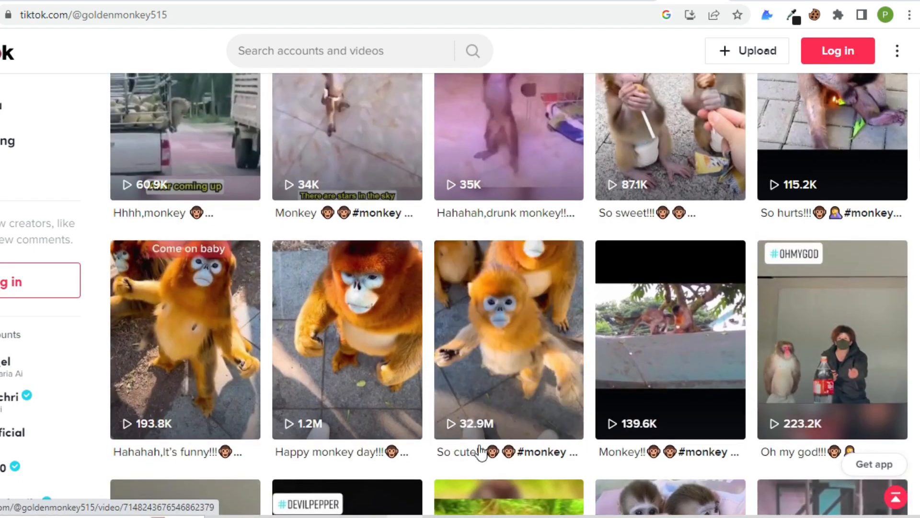
pyautogui.scroll(-3)
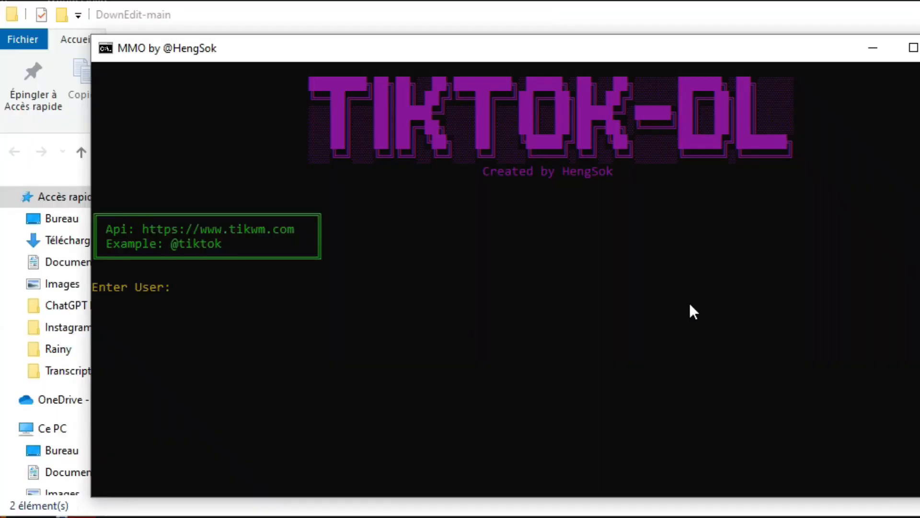
pyautogui.write('@goldenmonkey515')
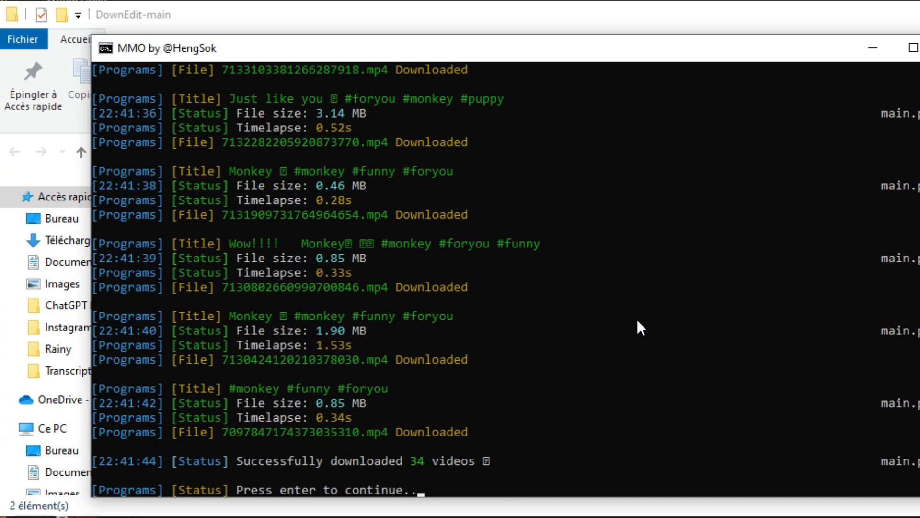
pyautogui.press('enter')
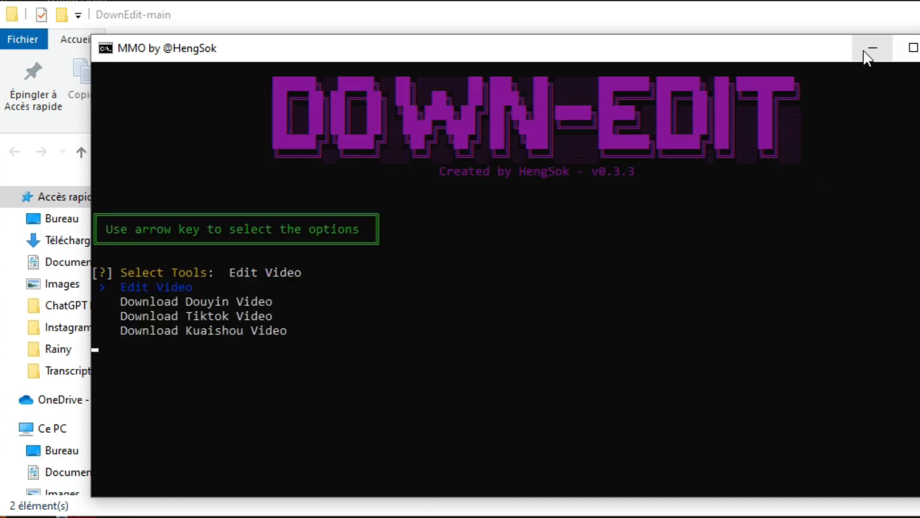
pyautogui.click(871, 48)
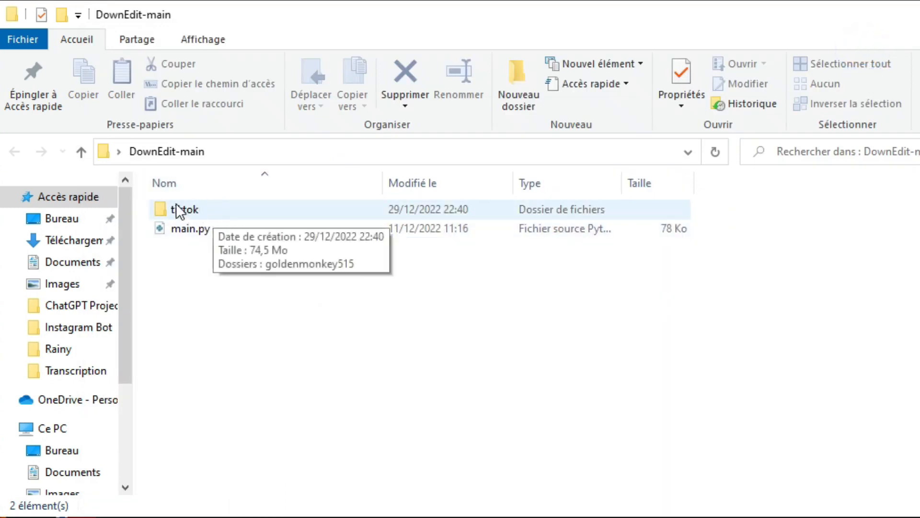
pyautogui.doubleClick(185, 209)
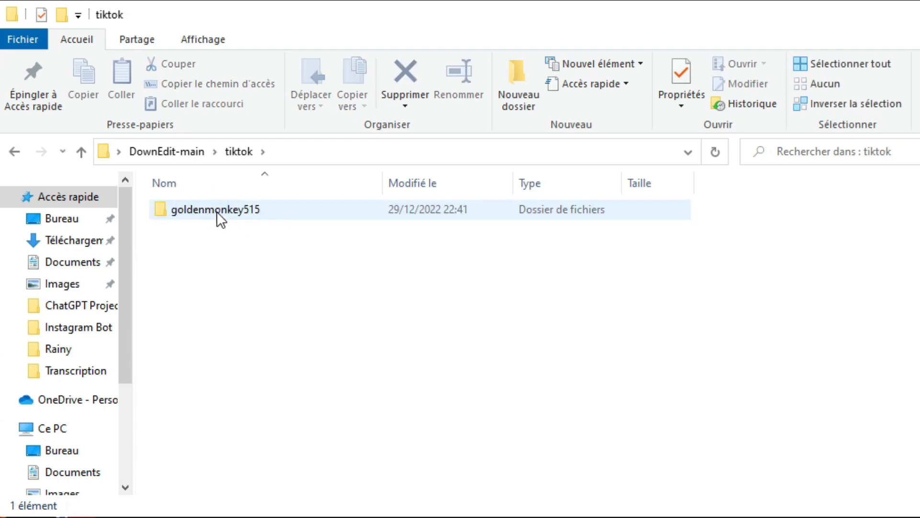
pyautogui.doubleClick(216, 209)
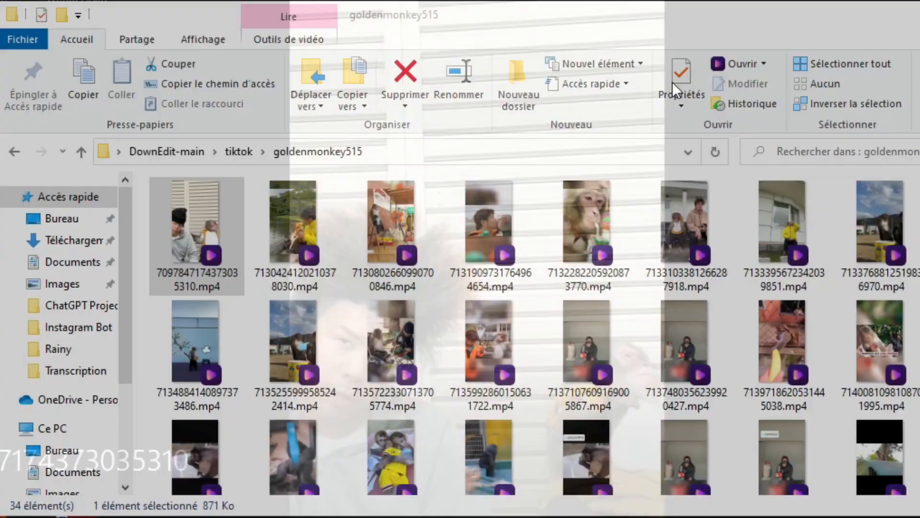
pyautogui.rightClick(293, 235)
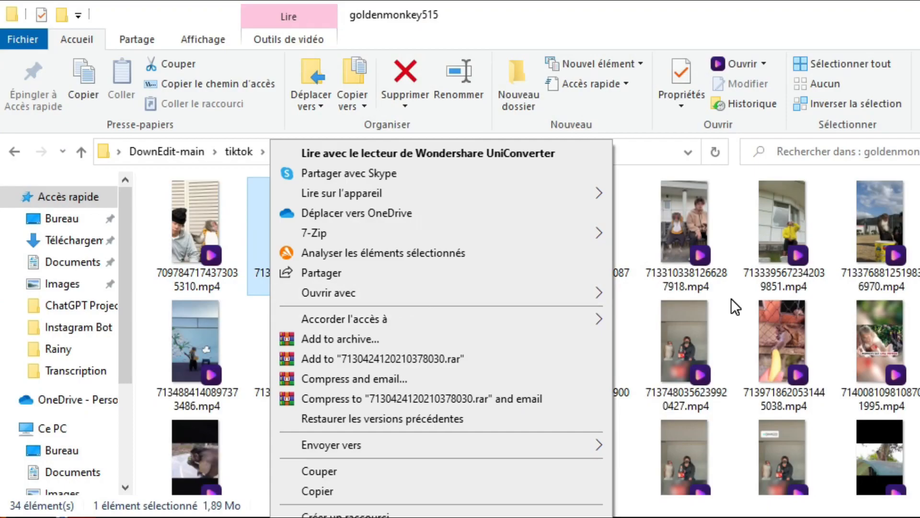
pyautogui.click(237, 151)
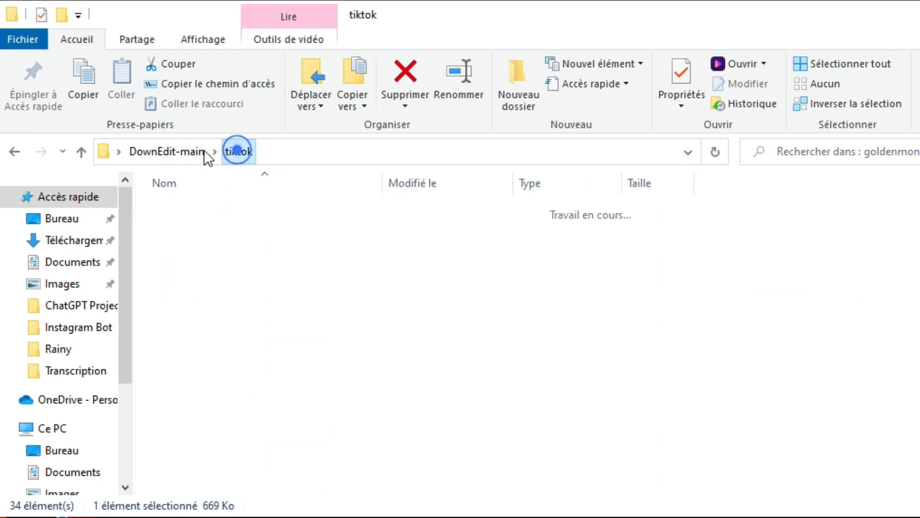
# Return to the tiktok folder via the breadcrumb and reopen goldenmonkey515
pyautogui.click(167, 151)
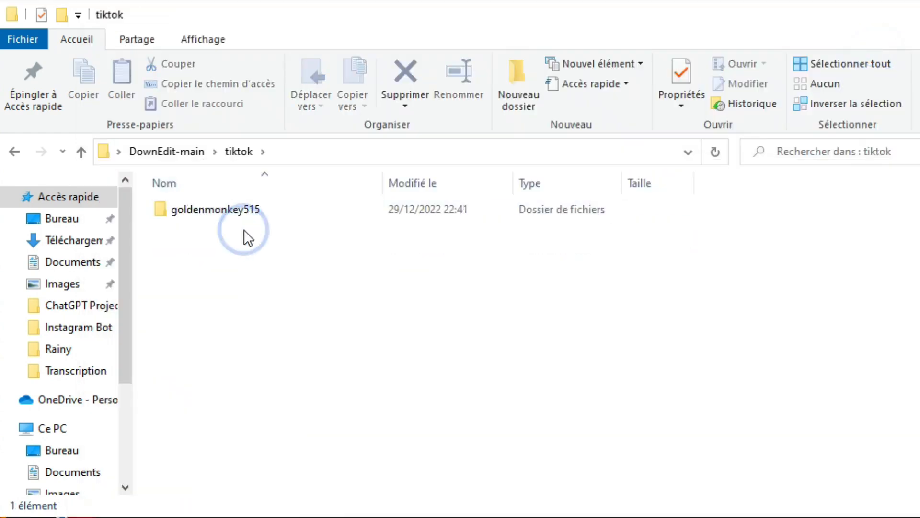
pyautogui.doubleClick(215, 209)
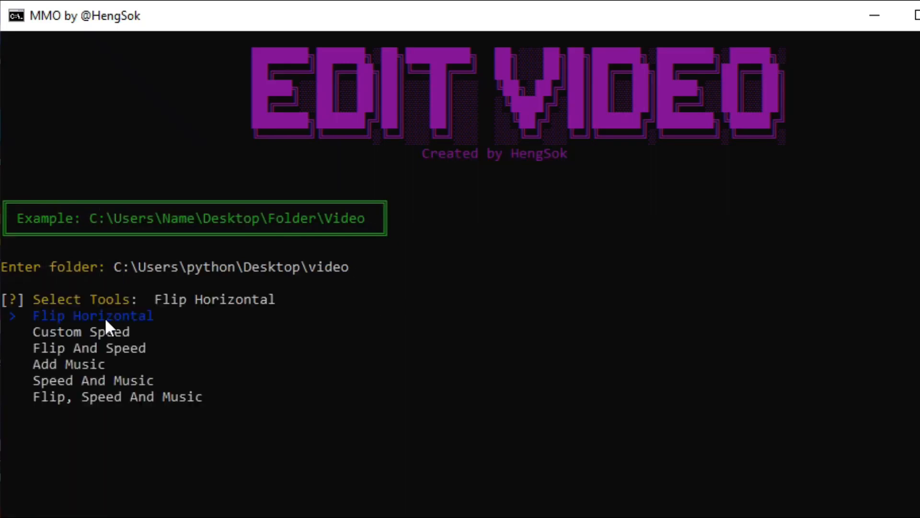
# Select the Flip, Speed And Music tool at Fast speed and copy the video folder path for the music
pyautogui.press('Down')
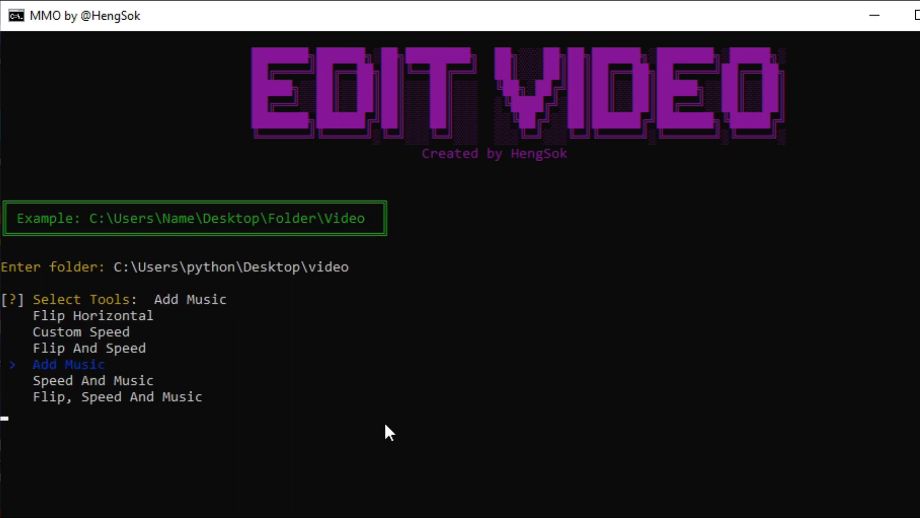
pyautogui.press('down')
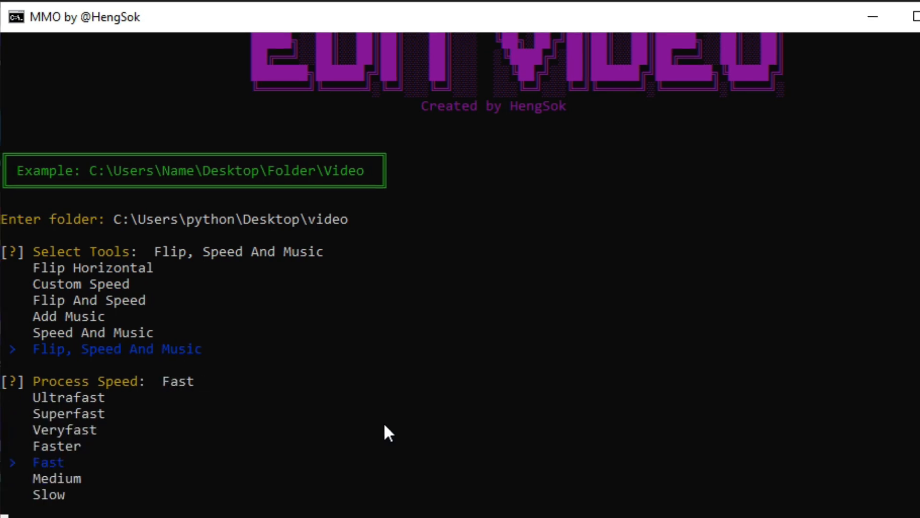
pyautogui.press('enter')
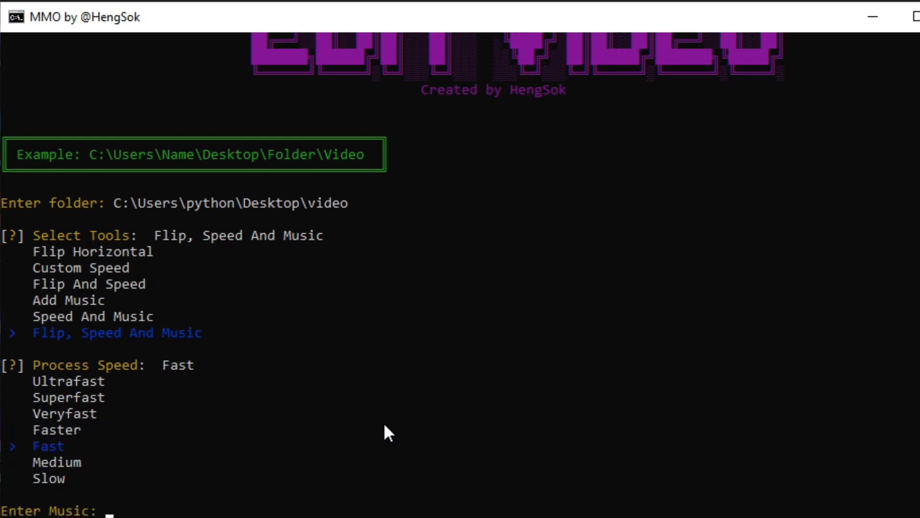
pyautogui.moveTo(377, 432)
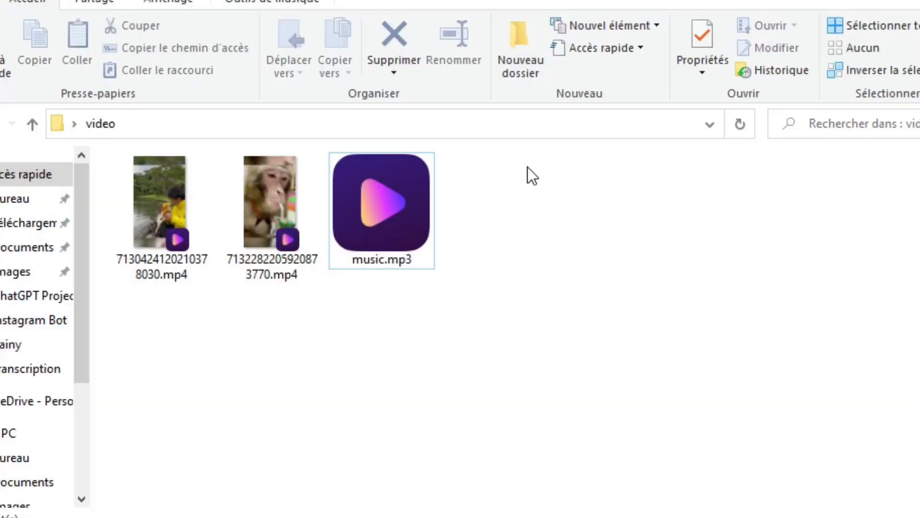
pyautogui.click(381, 124)
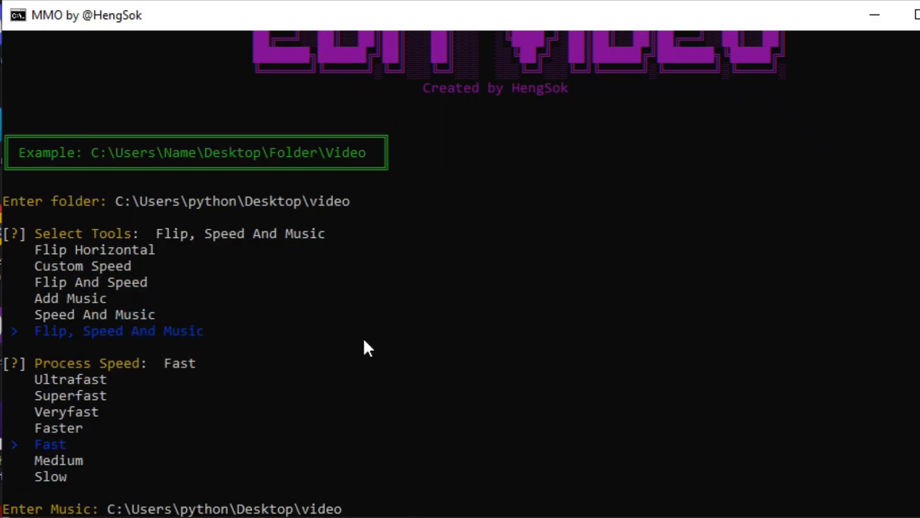
# Set the music to the folder's music.mp3 and the speed to 2 to start processing
pyautogui.write('\\music.mp3')
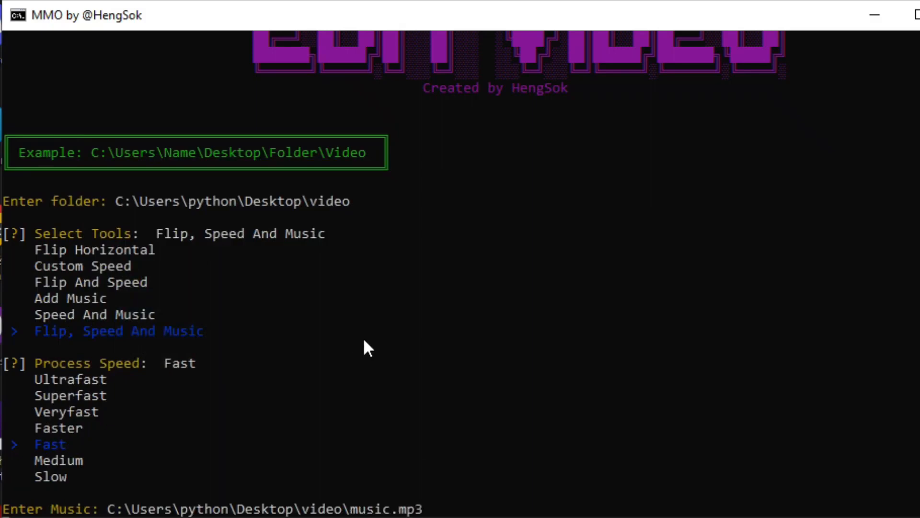
pyautogui.press('enter')
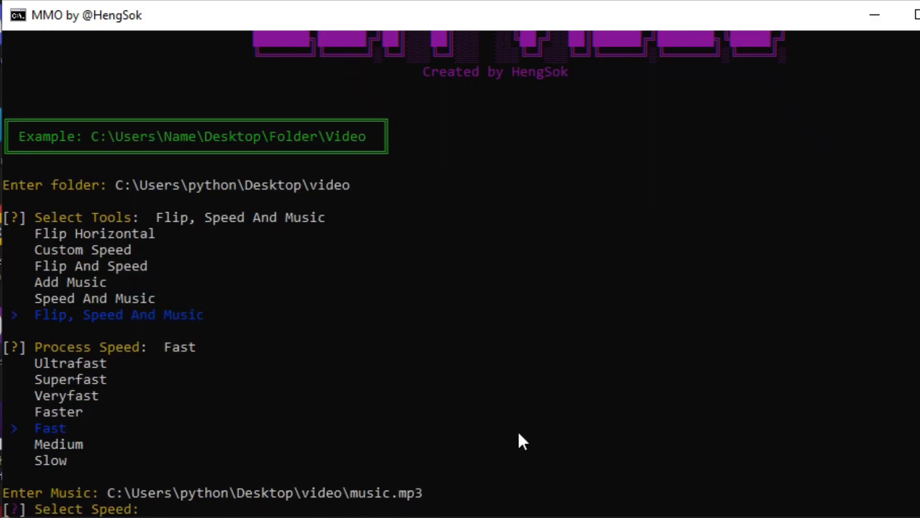
pyautogui.write('2')
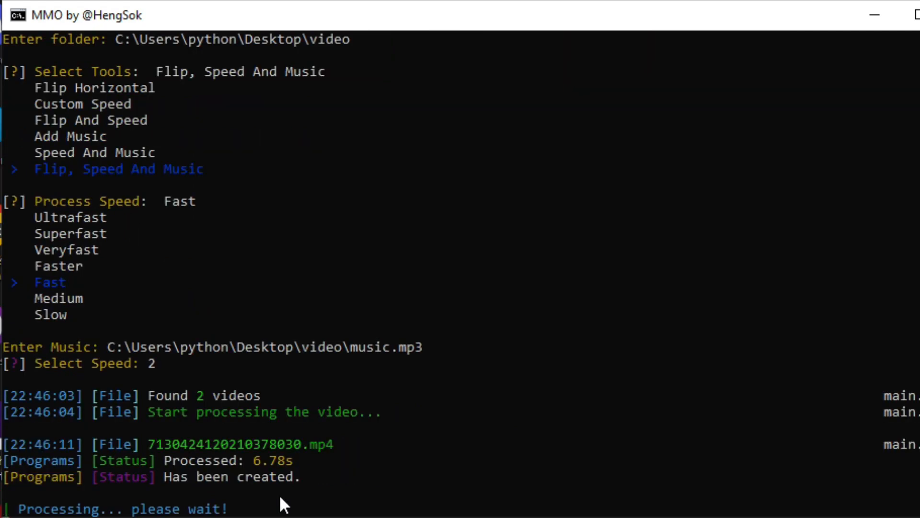
pyautogui.scroll(-3)
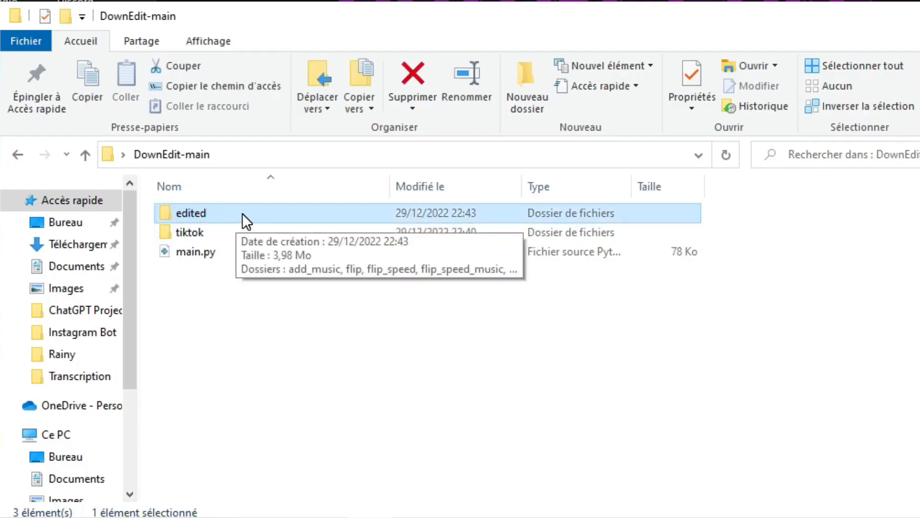
# Open edited/flip_speed_music/Video1 and inspect the processed speed_music_flip MP4 clips
pyautogui.doubleClick(190, 212)
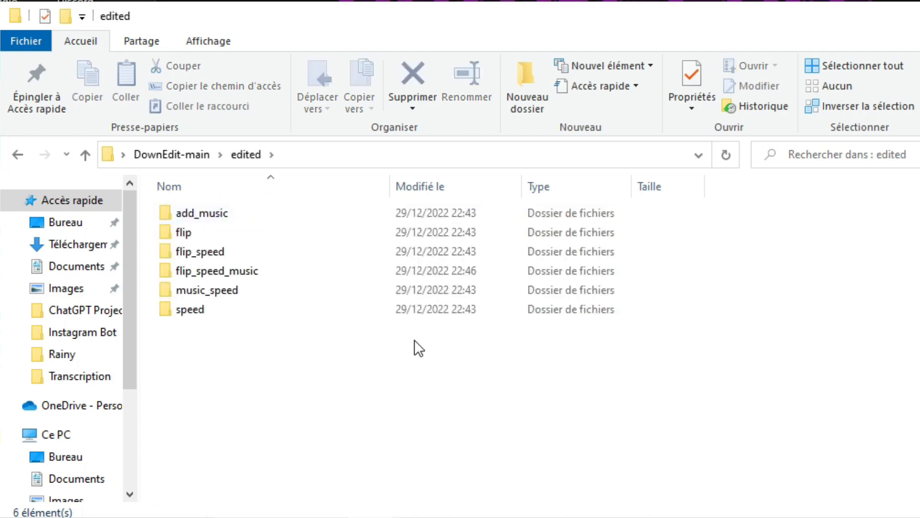
pyautogui.click(536, 379)
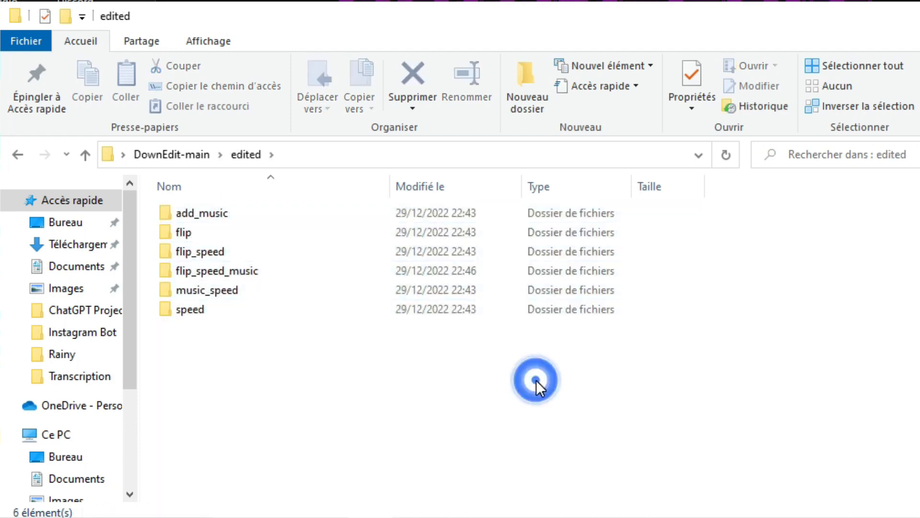
pyautogui.click(206, 289)
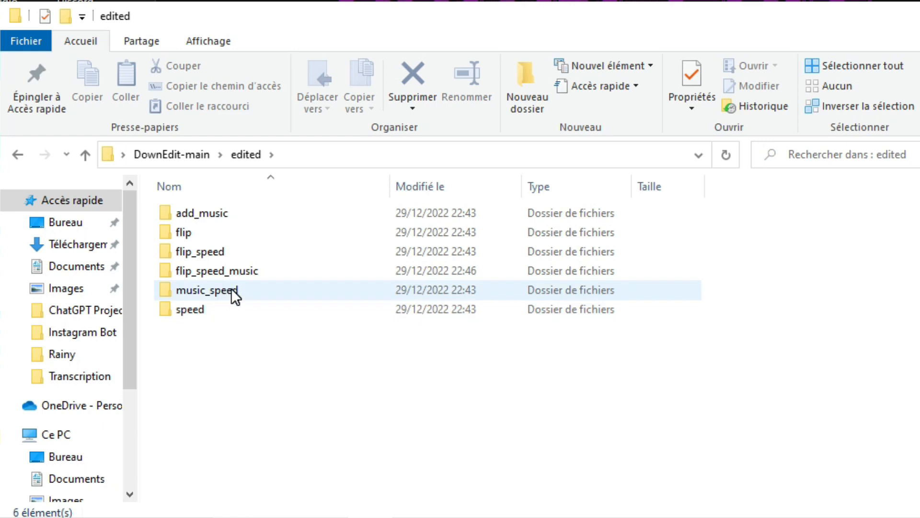
pyautogui.click(215, 270)
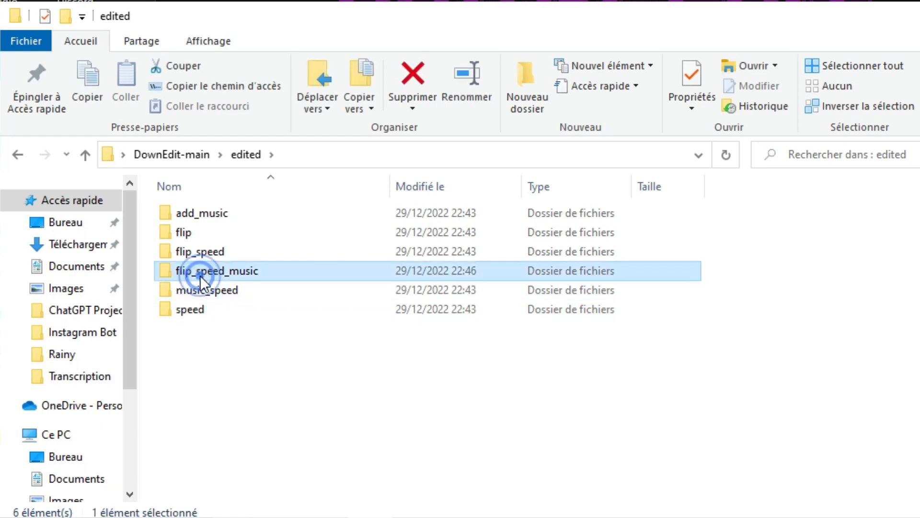
pyautogui.moveTo(267, 279)
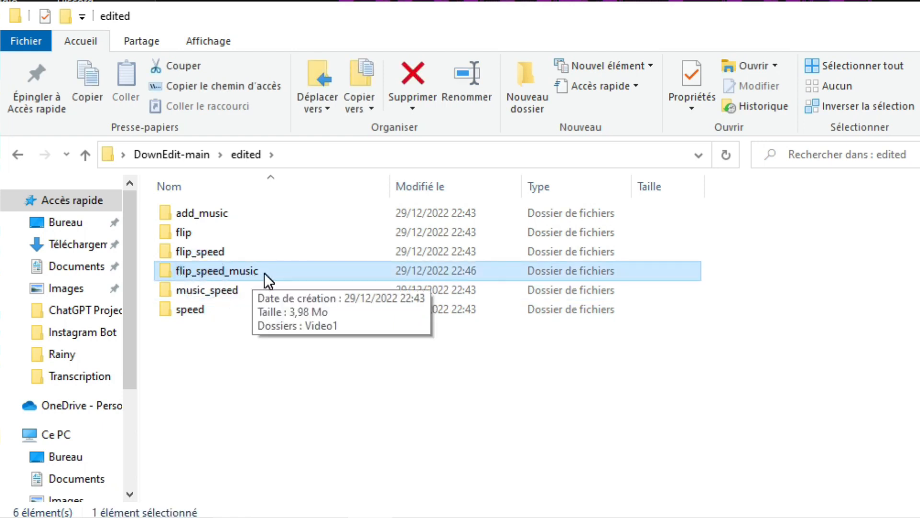
pyautogui.doubleClick(217, 270)
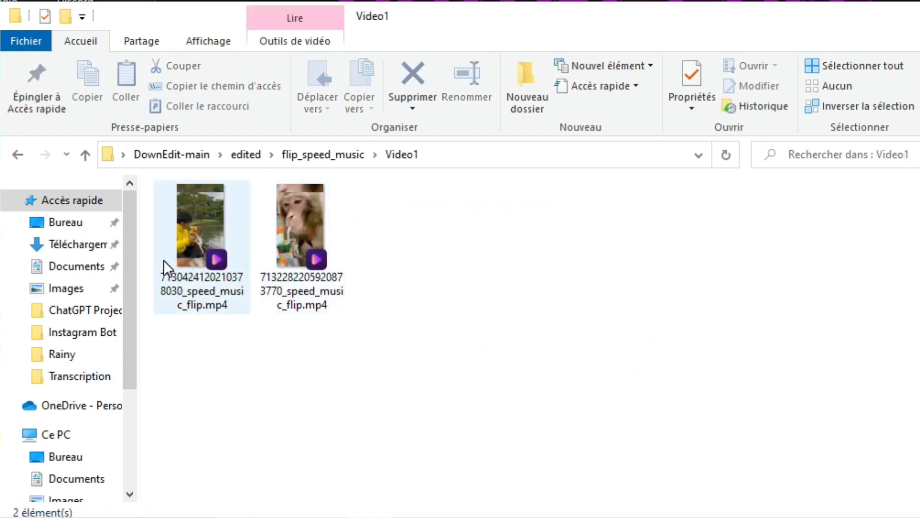
pyautogui.moveTo(194, 253)
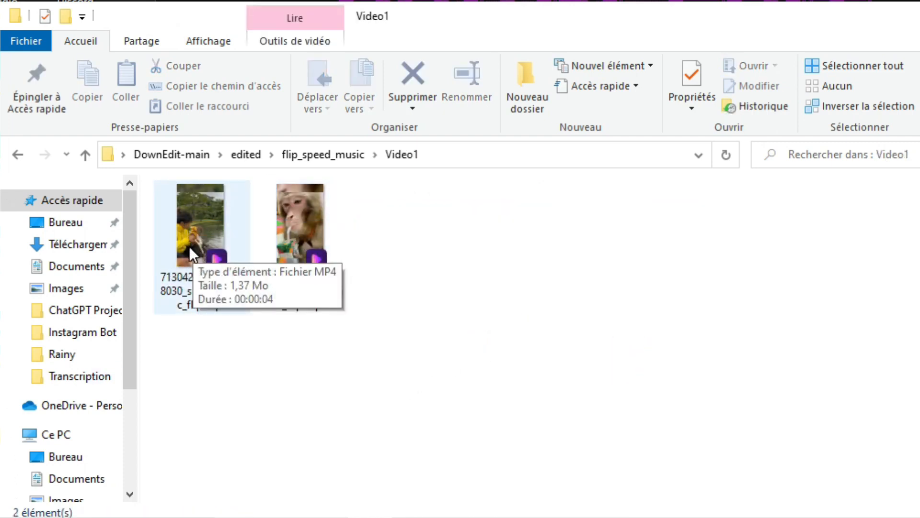
pyautogui.rightClick(199, 226)
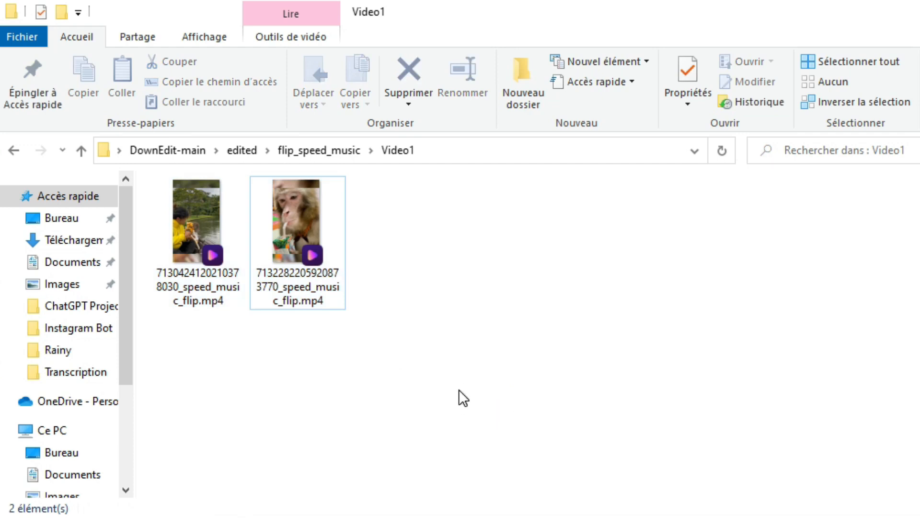
pyautogui.moveTo(471, 392)
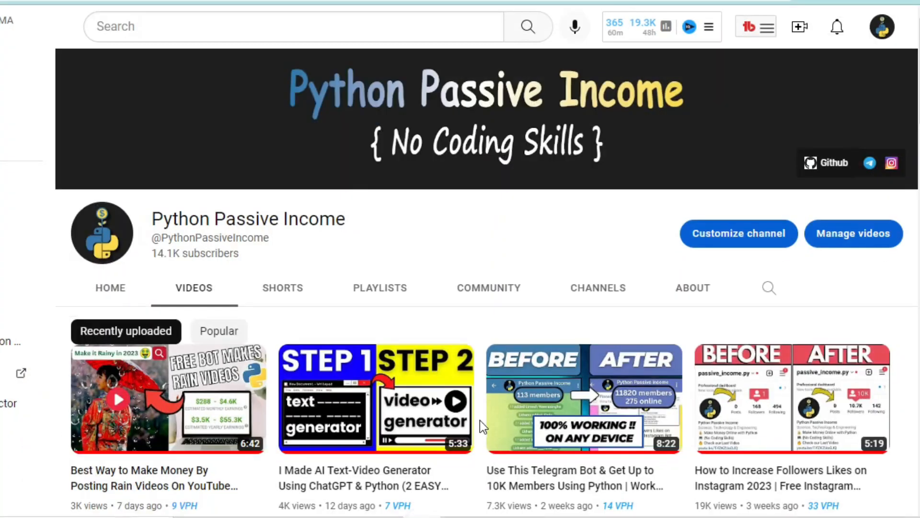
# Scroll through the Python Passive Income channel's uploaded videos
pyautogui.scroll(-3)
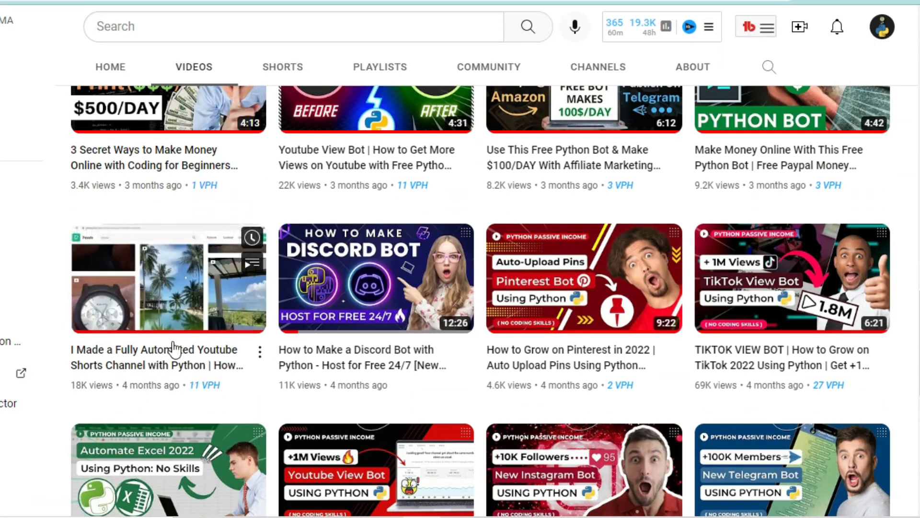
pyautogui.moveTo(169, 278)
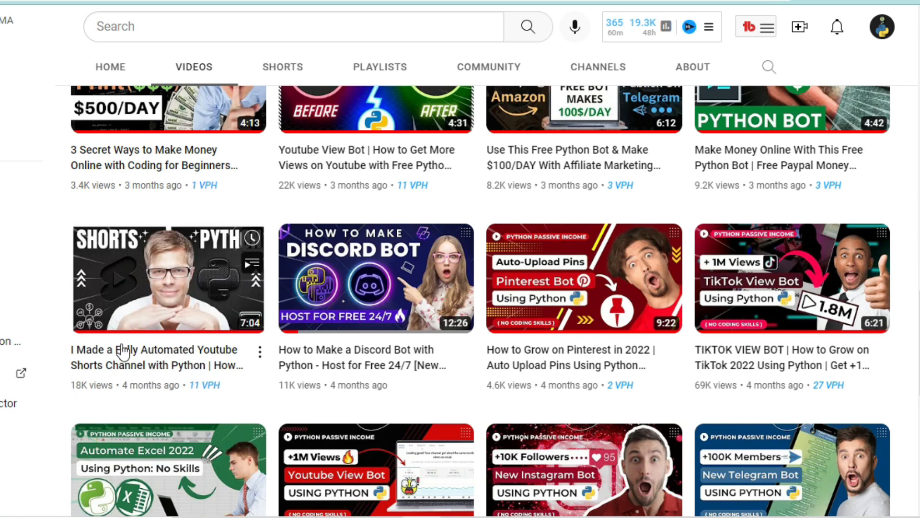
pyautogui.moveTo(84, 408)
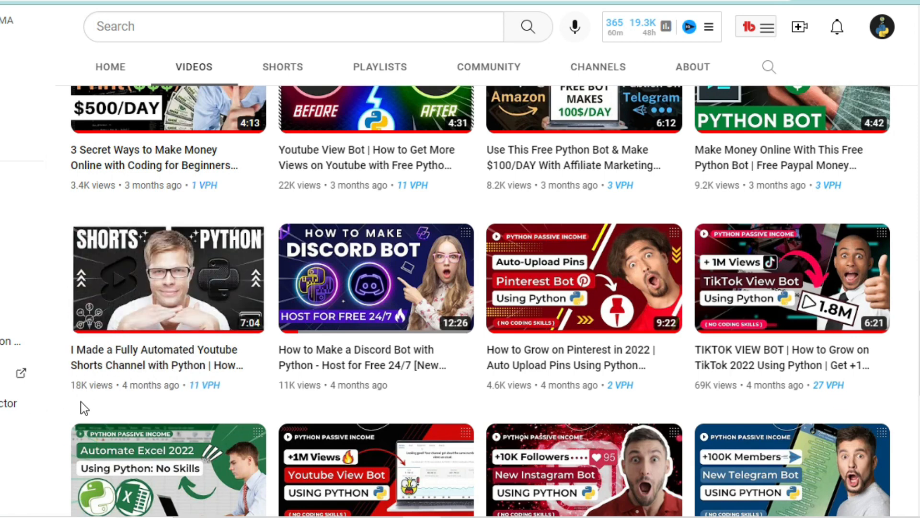
pyautogui.moveTo(97, 406)
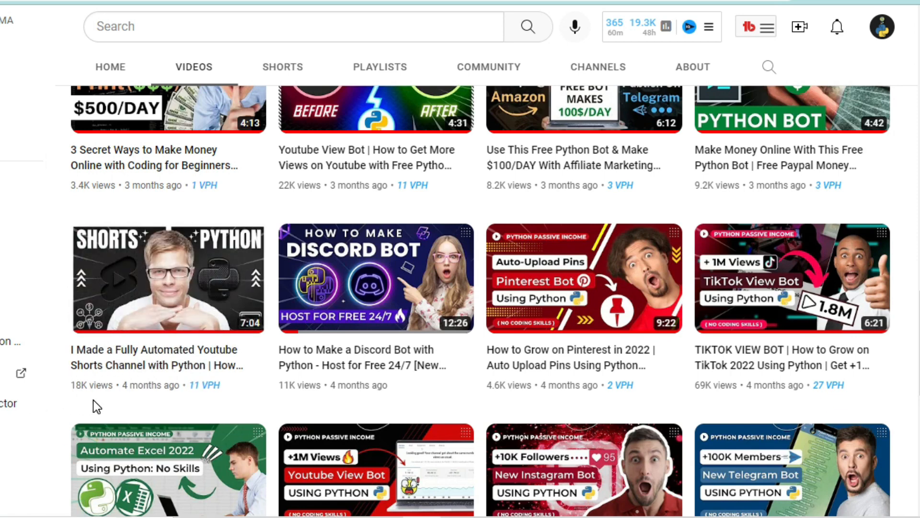